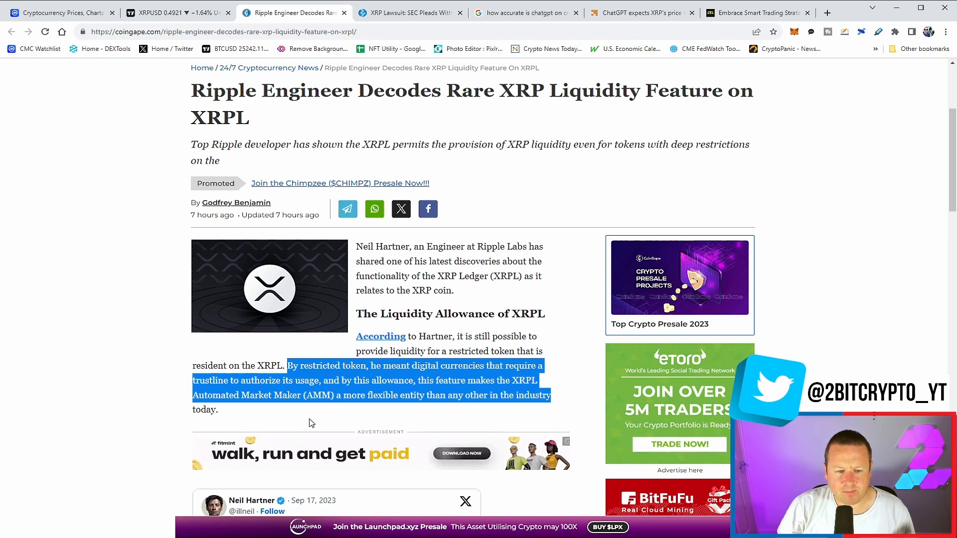
mouse_move(297, 416)
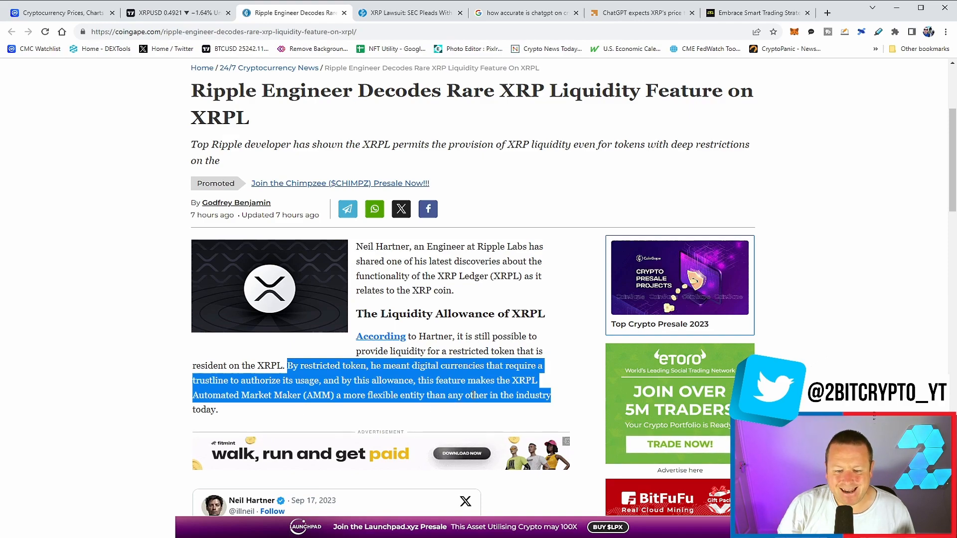
- Clear the highlighted passage and read past Neil Hartner's embedded tweet to the follow-up explanation
click(544, 396)
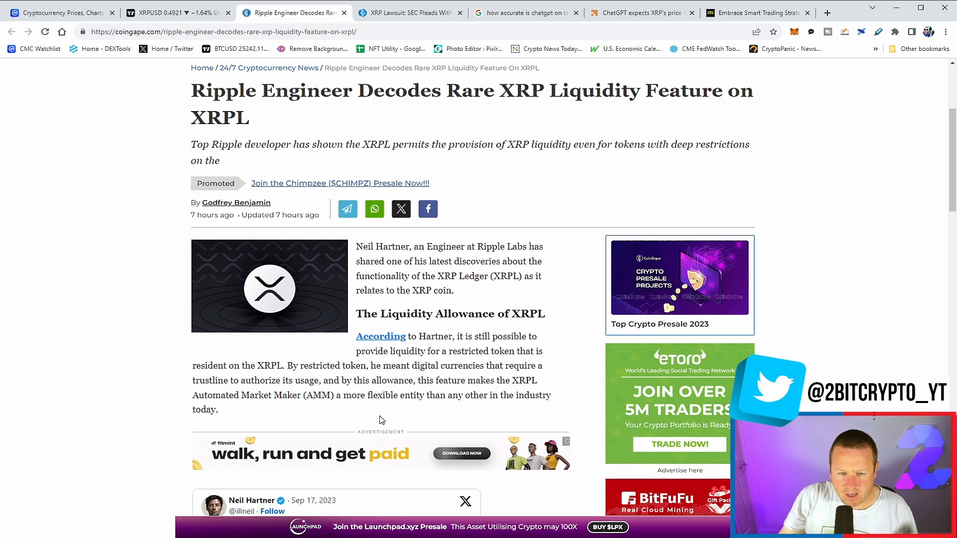
mouse_move(403, 425)
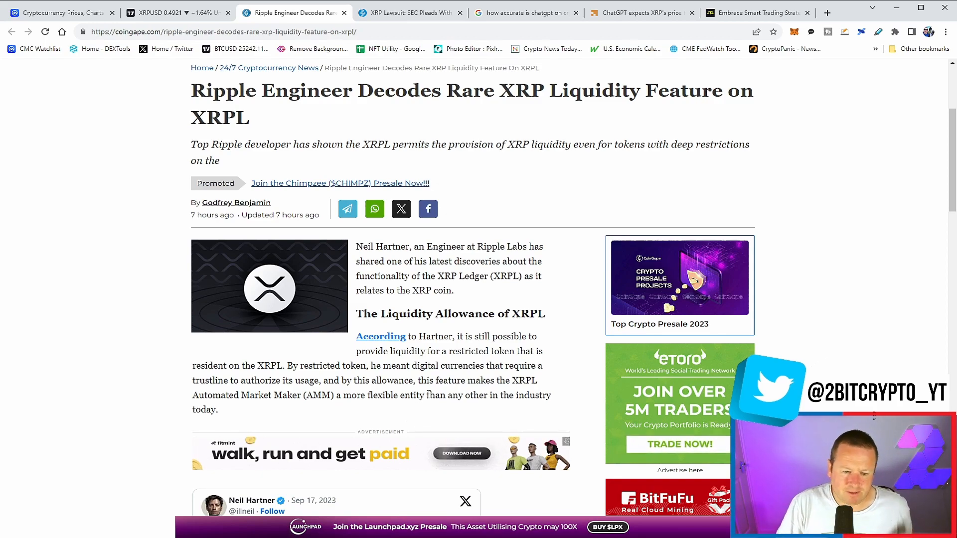
scroll(down, 3)
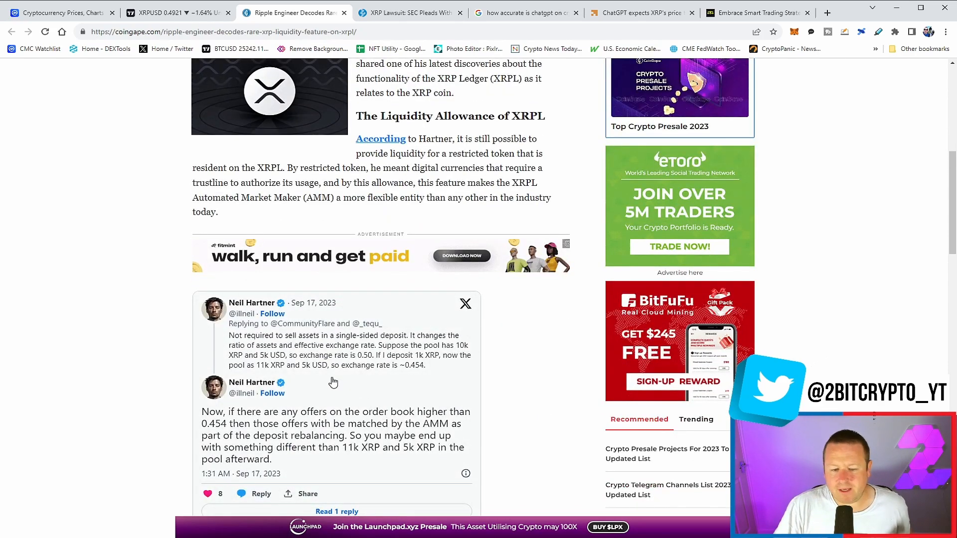
scroll(down, 3)
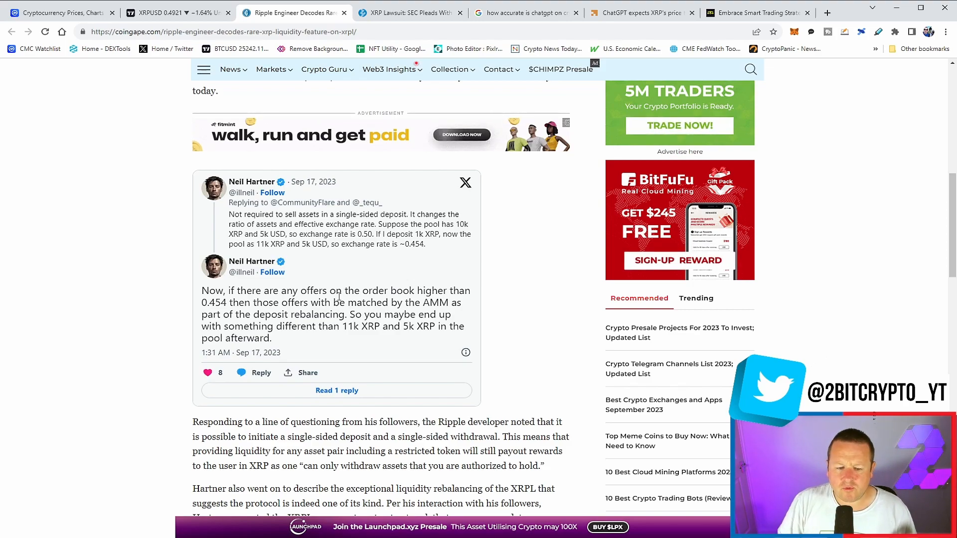
scroll(down, 3)
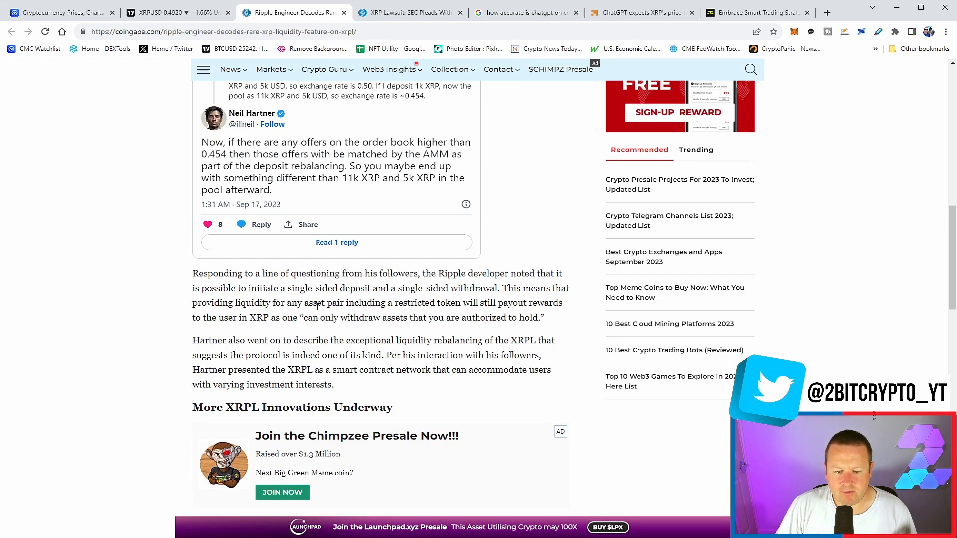
click(451, 69)
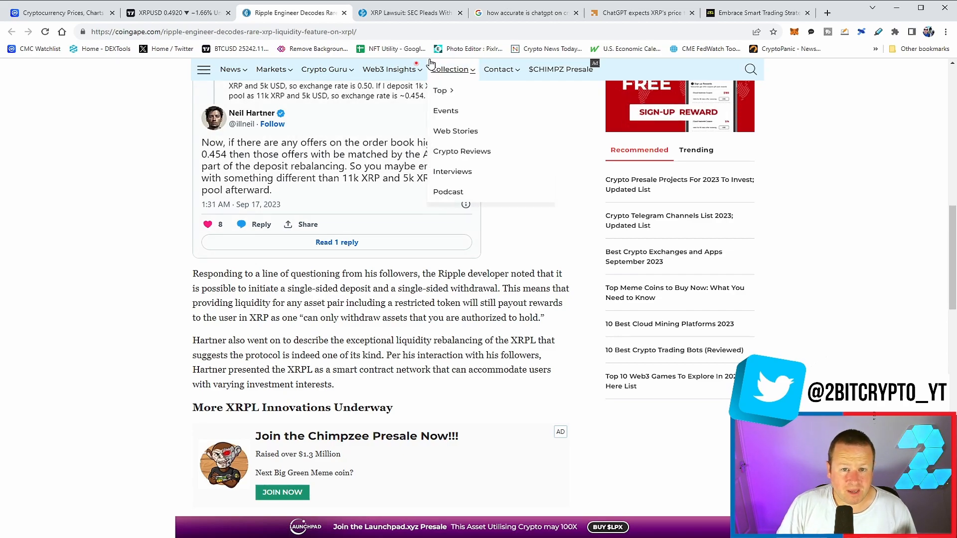
- Read the ZyCrypto SEC appeal article, highlighting the SEC's italic quote on interlocutory appeal
click(407, 13)
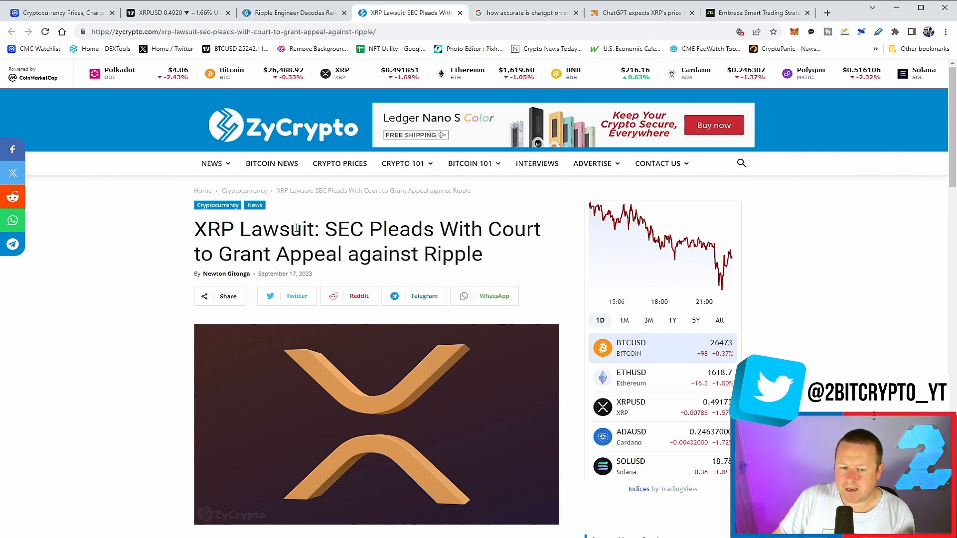
scroll(down, 3)
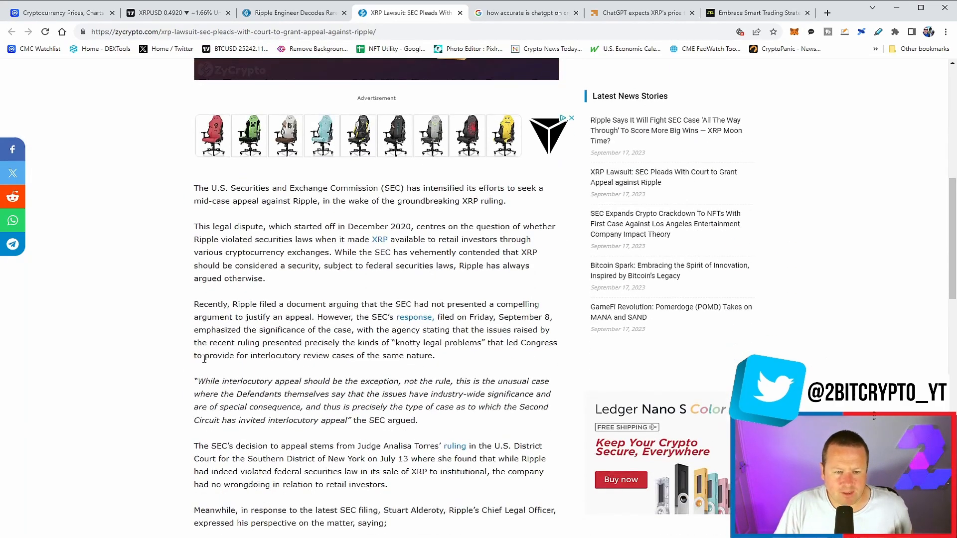
mouse_move(172, 353)
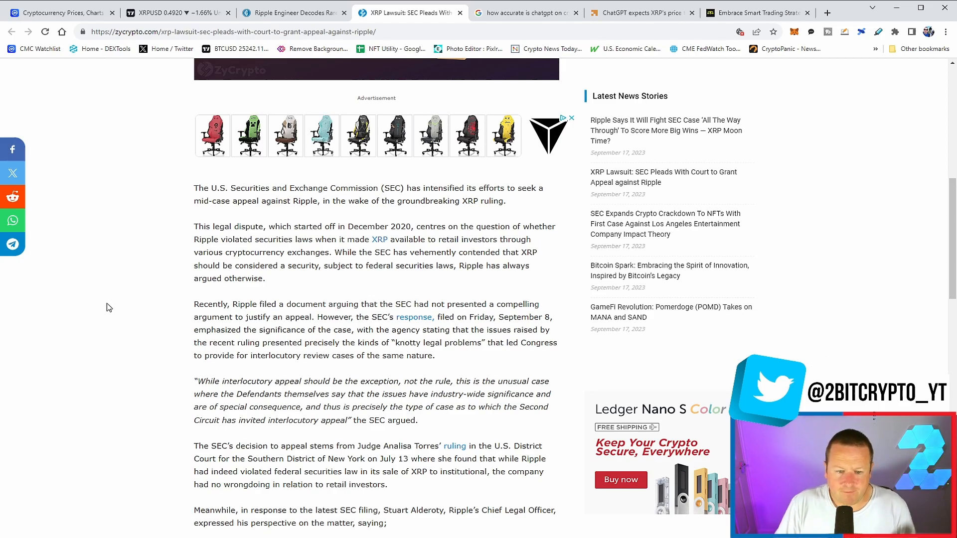
scroll(down, 3)
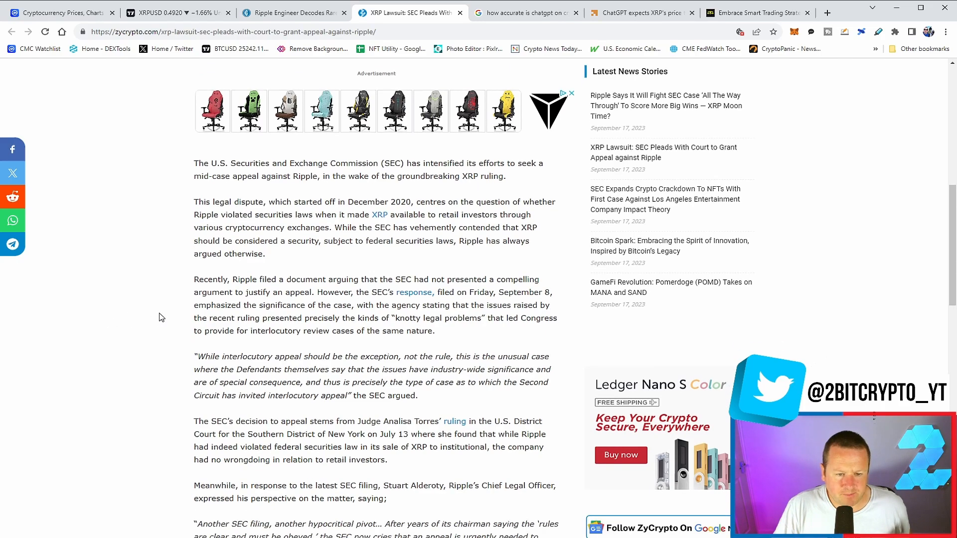
drag(194, 356, 418, 371)
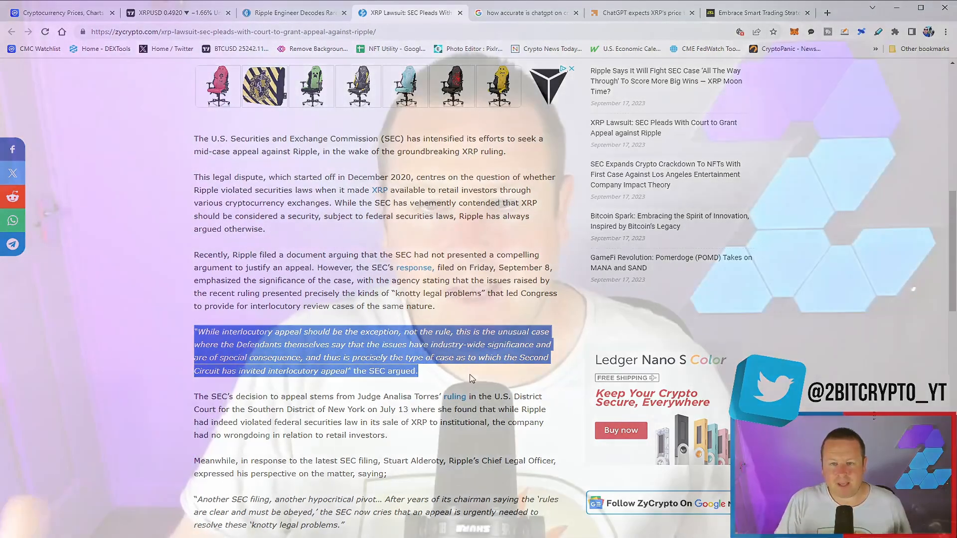
scroll(down, 3)
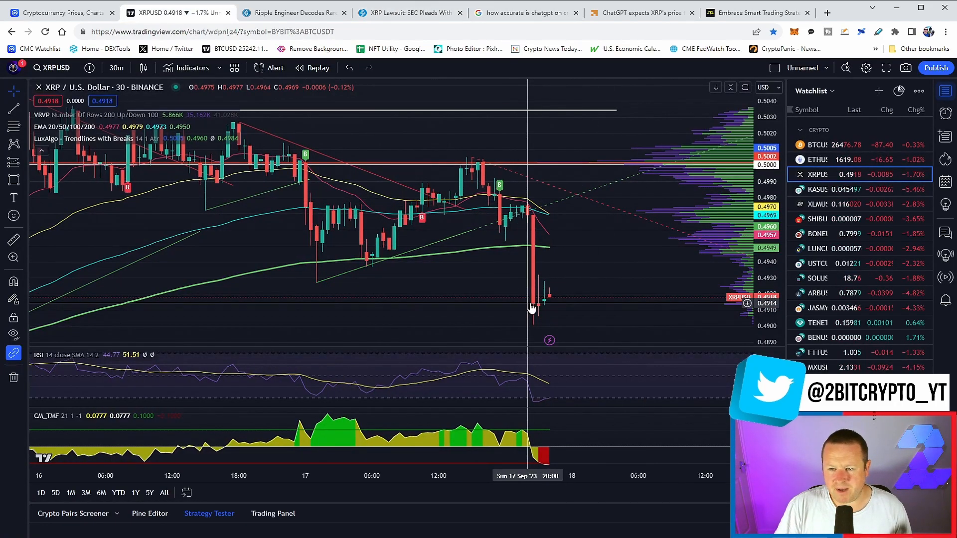
mouse_move(680, 237)
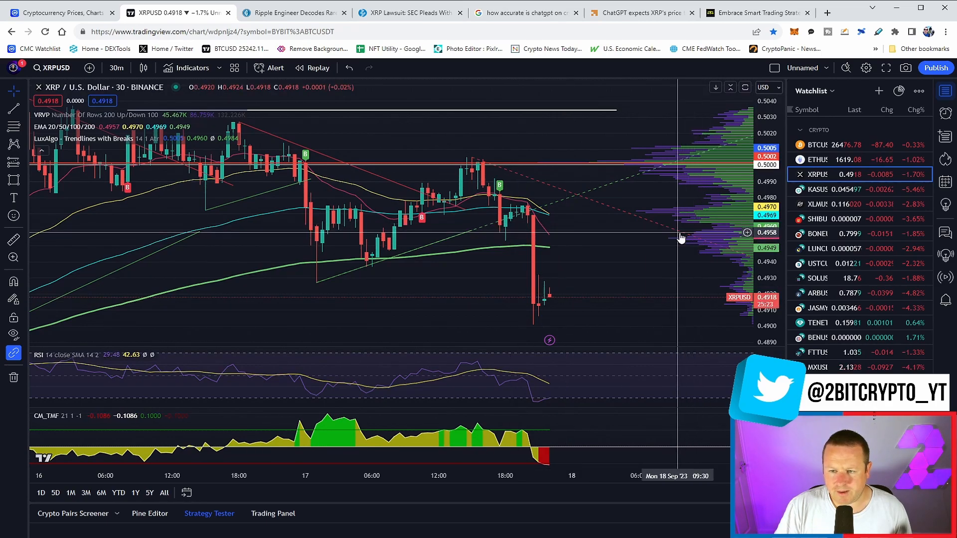
mouse_move(586, 274)
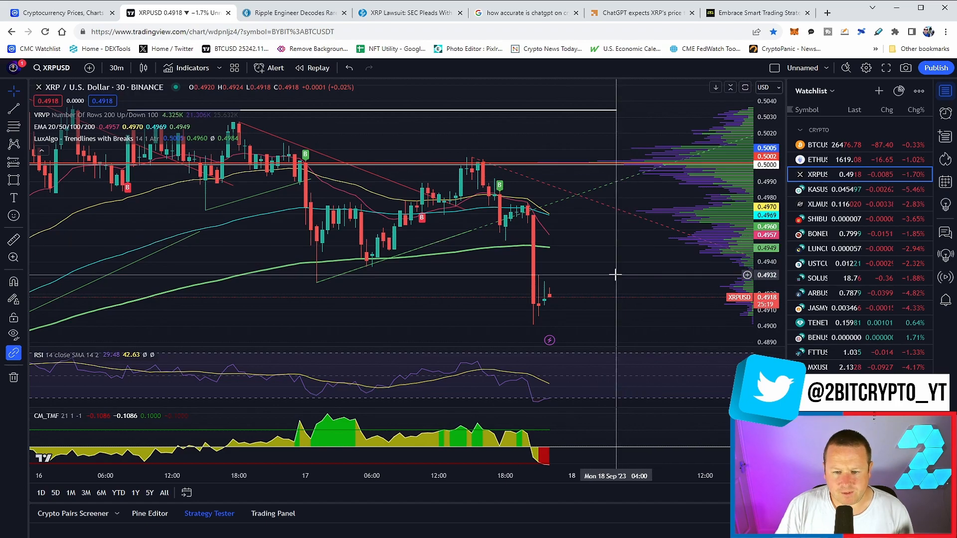
mouse_move(539, 261)
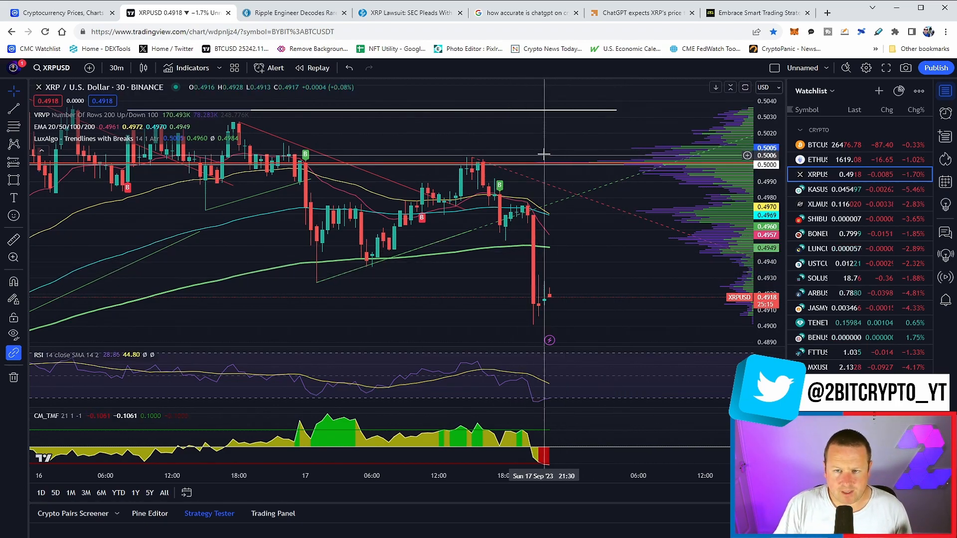
mouse_move(527, 108)
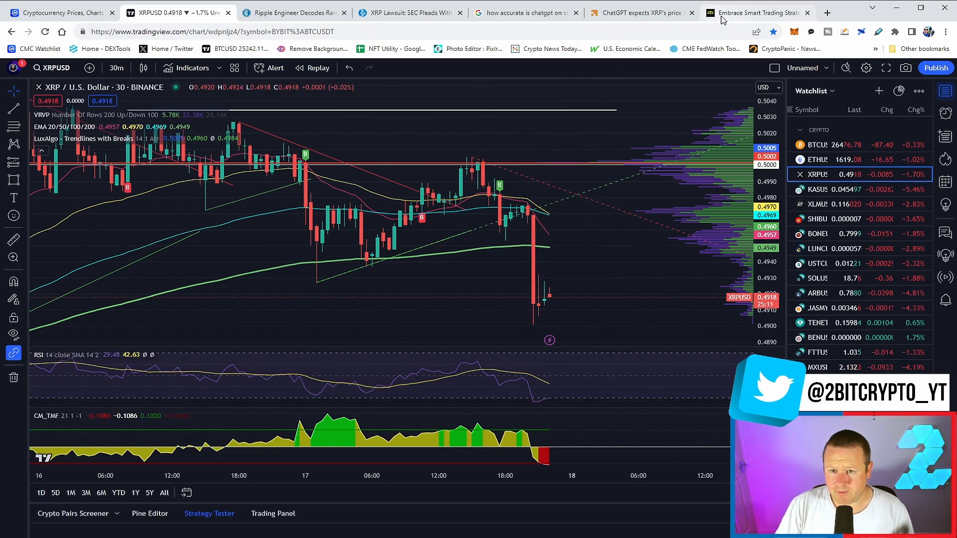
click(756, 13)
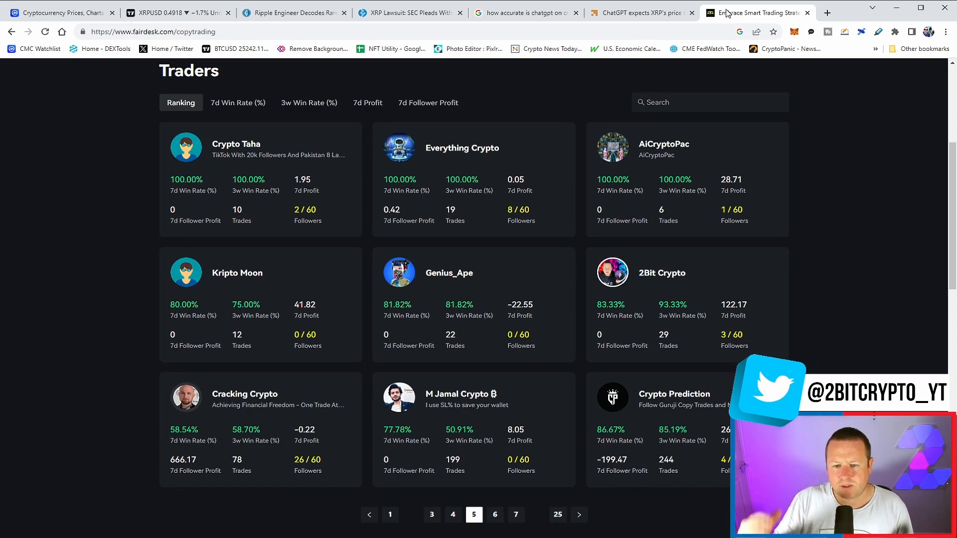
mouse_move(601, 306)
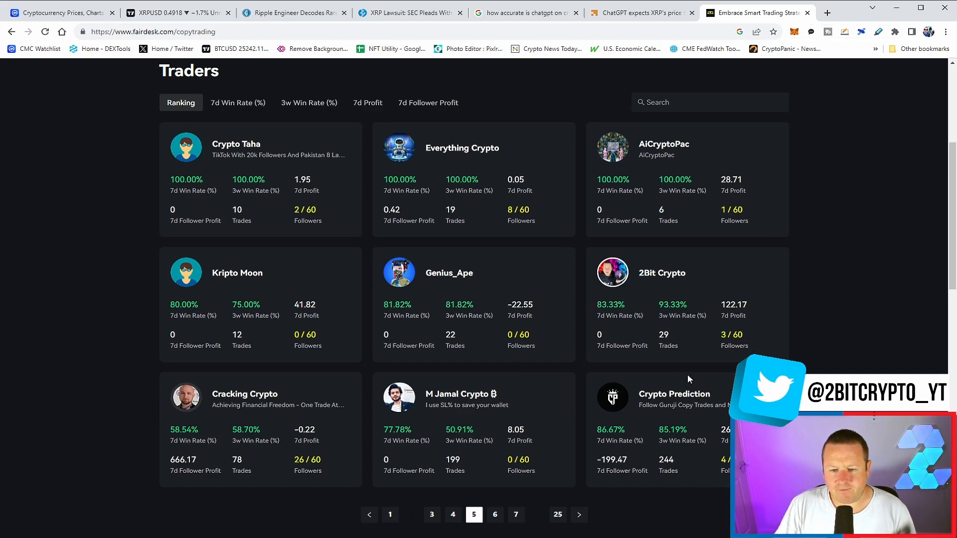
mouse_move(625, 343)
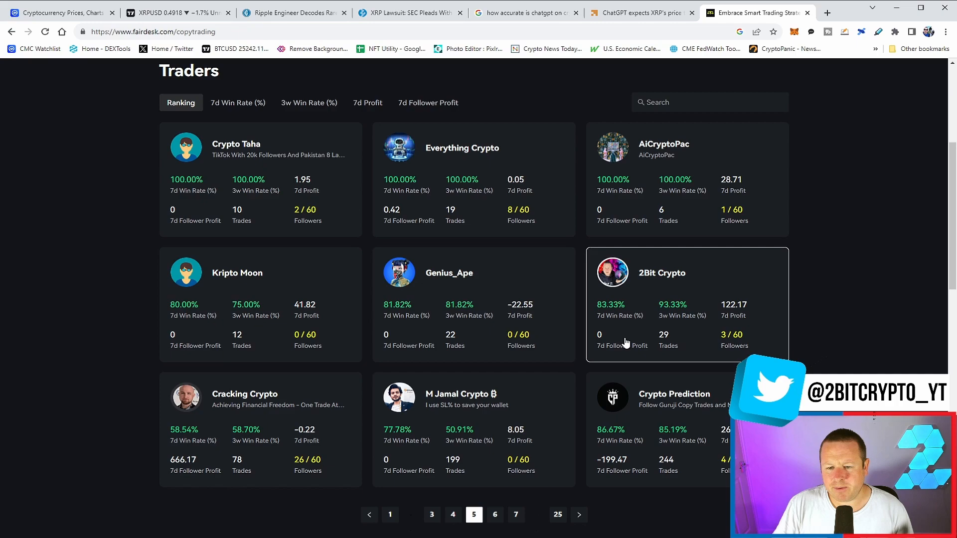
mouse_move(695, 418)
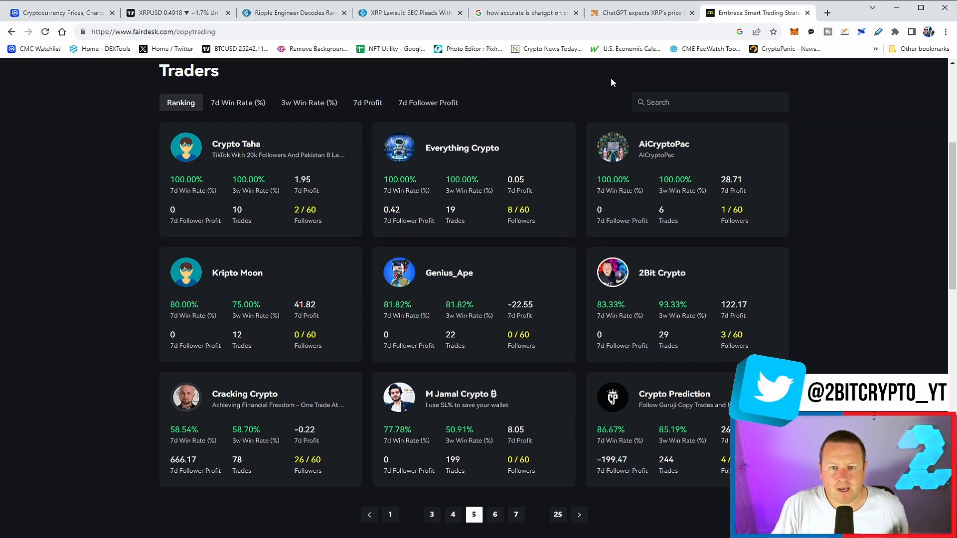
- Show the Google results for 'how accurate is chatgpt on crypto' with the AI predictions snippet
click(531, 13)
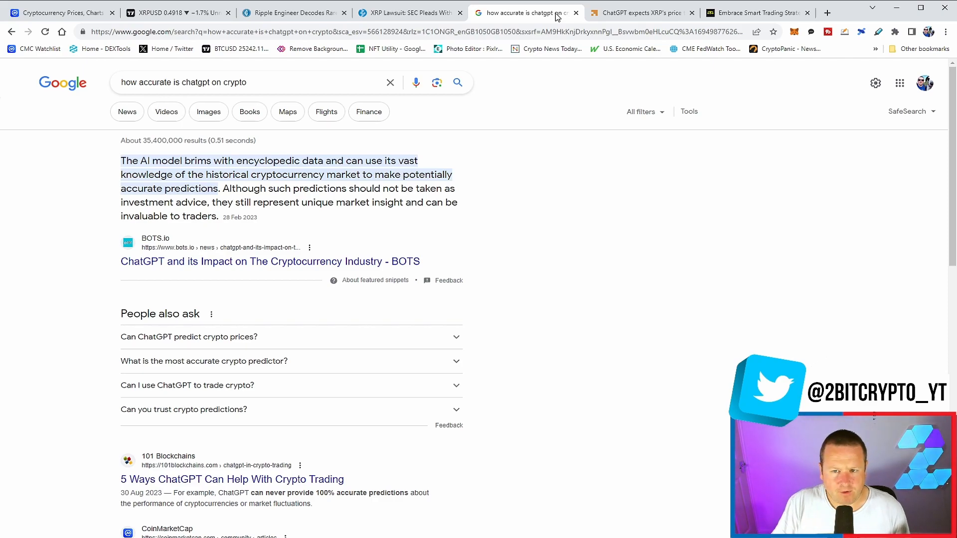
mouse_move(388, 82)
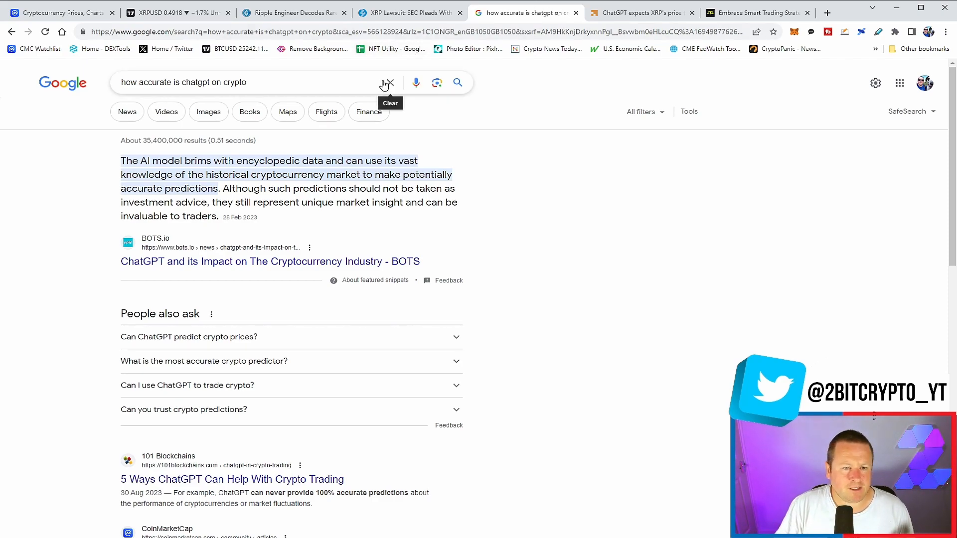
mouse_move(350, 77)
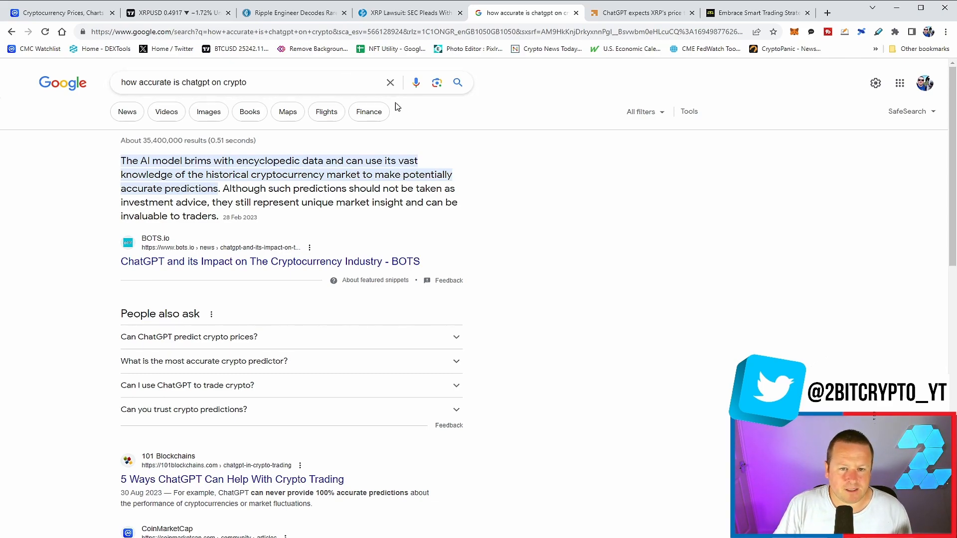
mouse_move(362, 122)
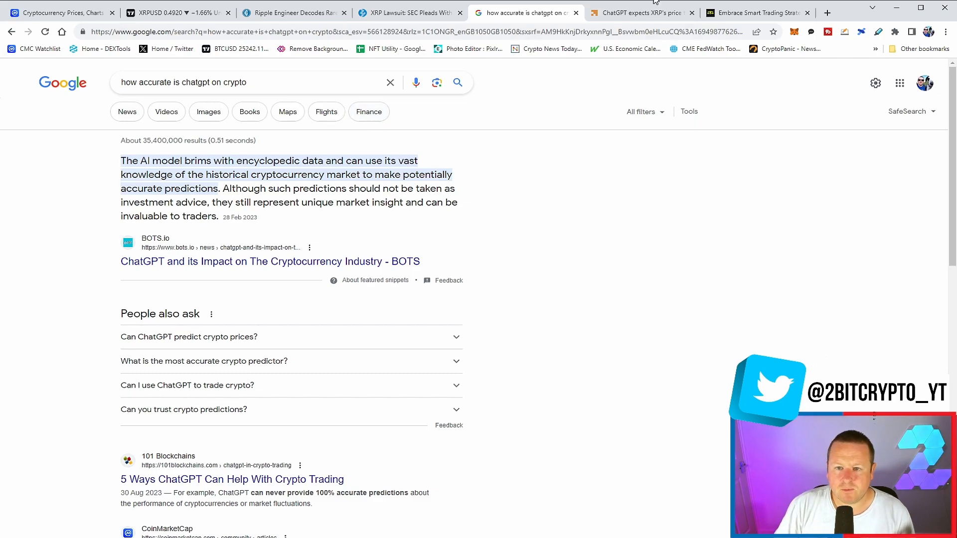
- Read AMBCrypto's ChatGPT XRP $2–$3 prediction down to 'XRP's fundamental analysis using ChatGPT'
click(642, 13)
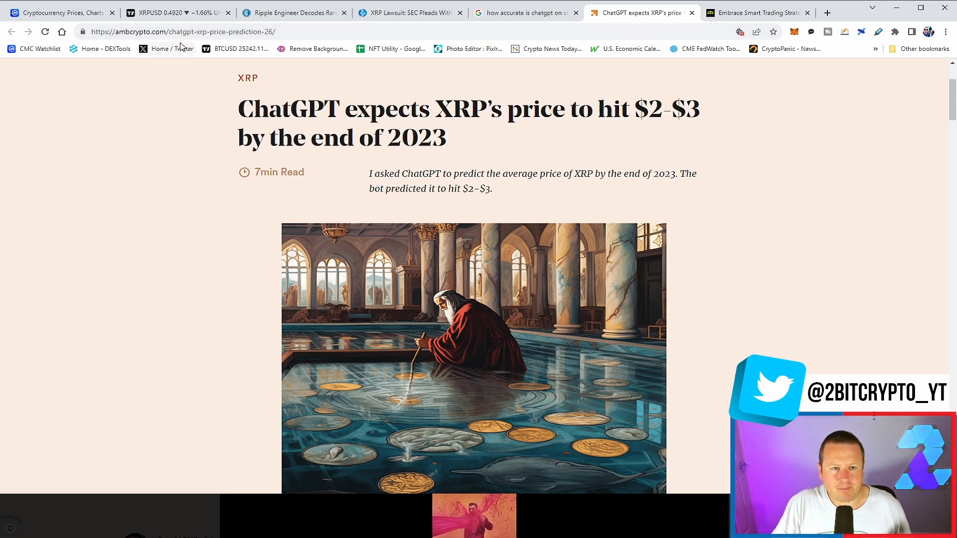
scroll(down, 3)
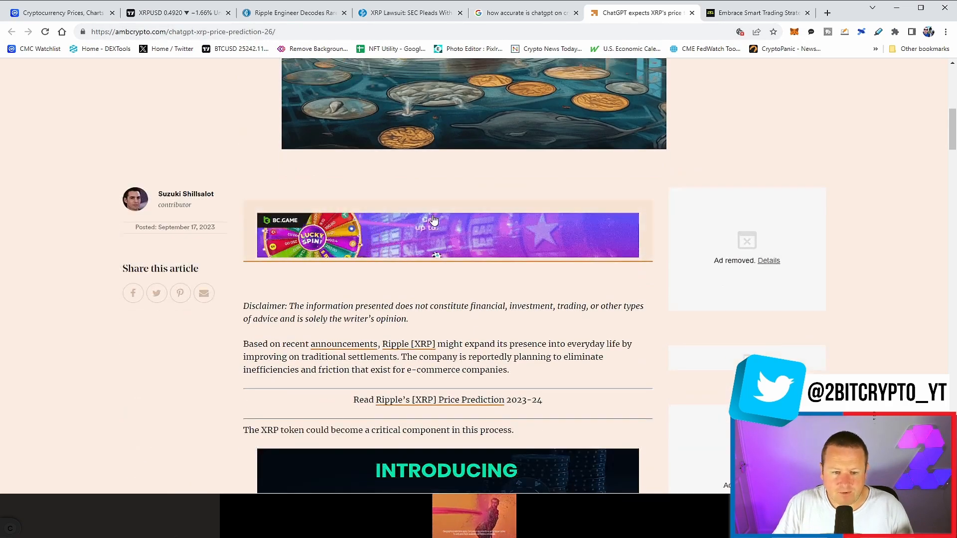
scroll(down, 3)
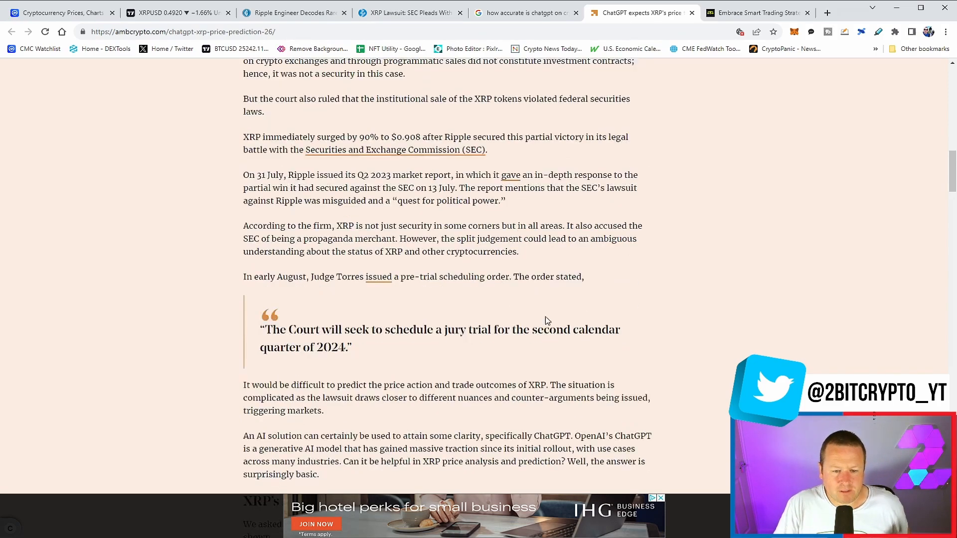
scroll(down, 3)
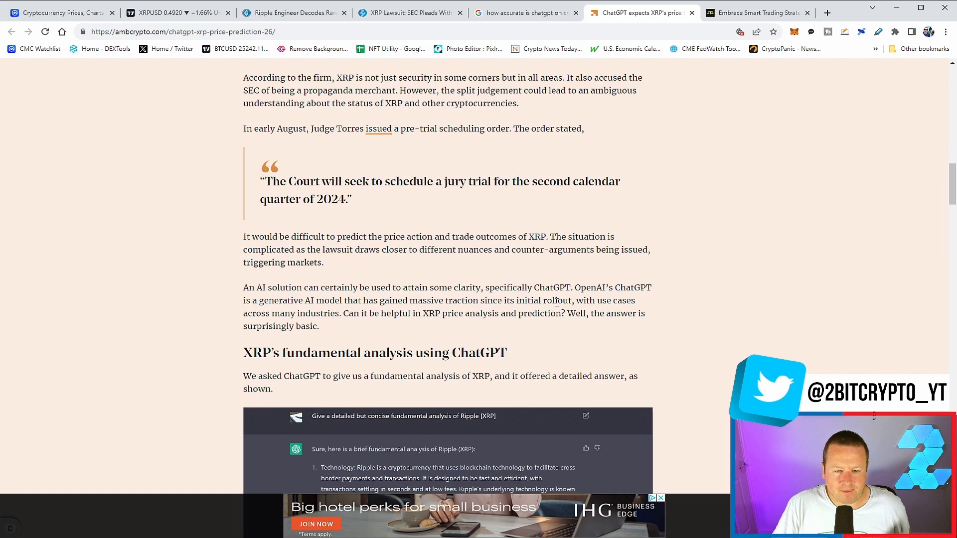
scroll(down, 3)
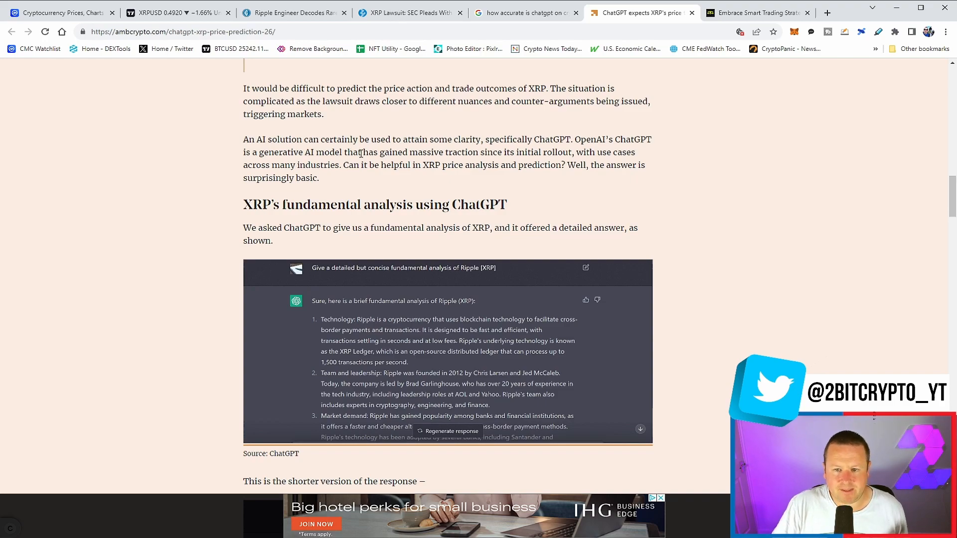
mouse_move(351, 186)
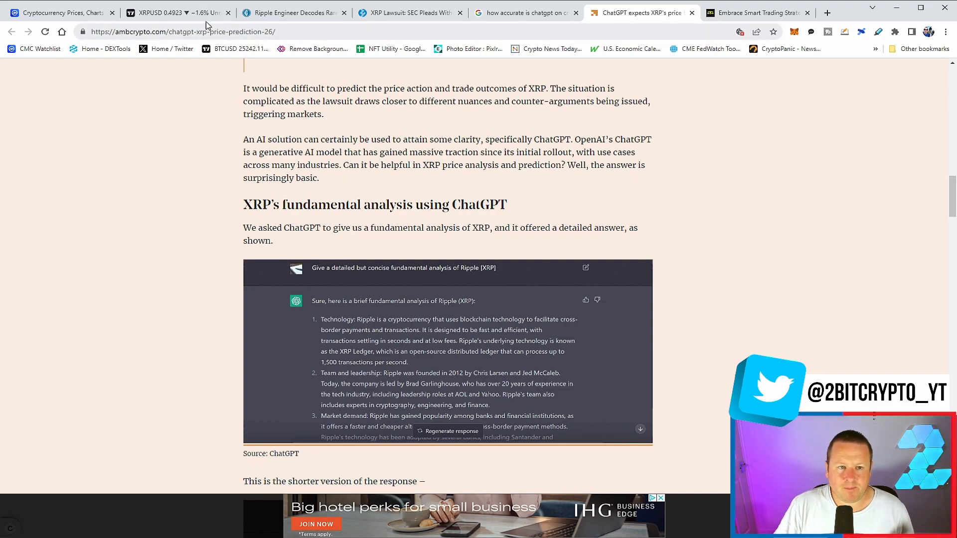
- Measure a price move on the XRPUSD 30-minute chart and stretch the price scale
click(169, 12)
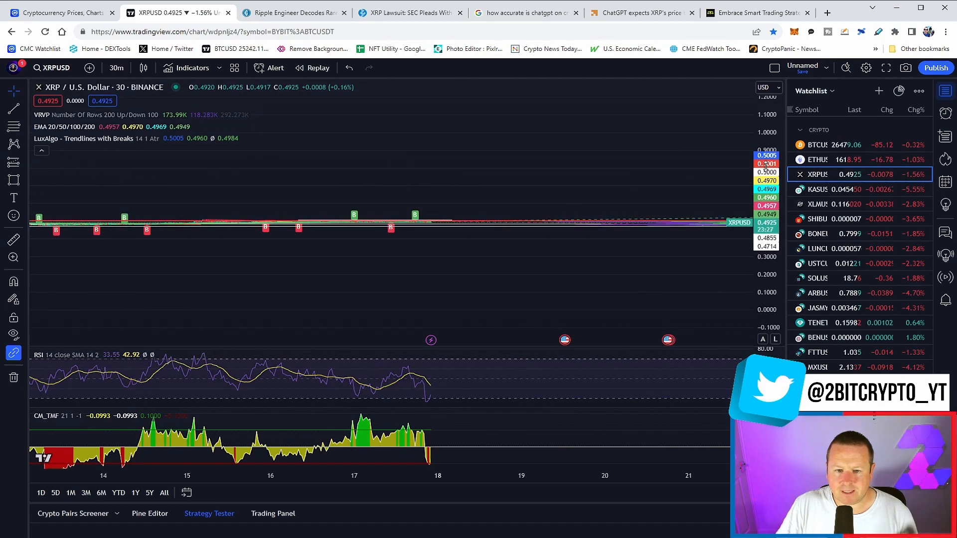
drag(430, 159, 484, 219)
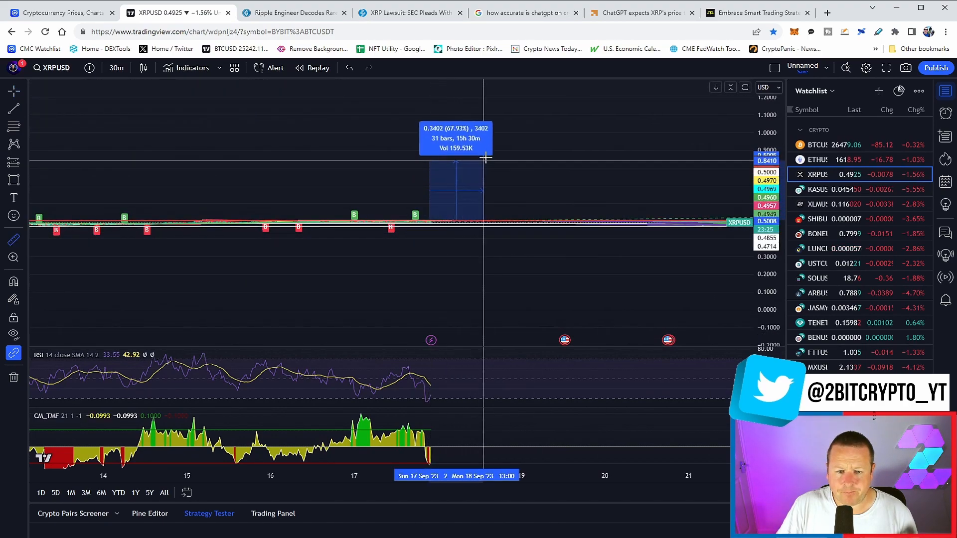
drag(485, 159, 505, 128)
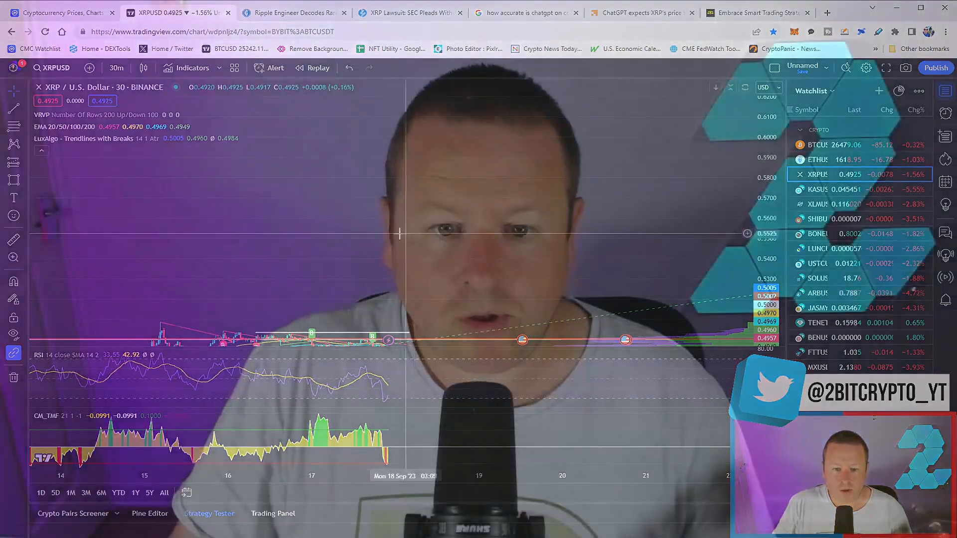
click(65, 10)
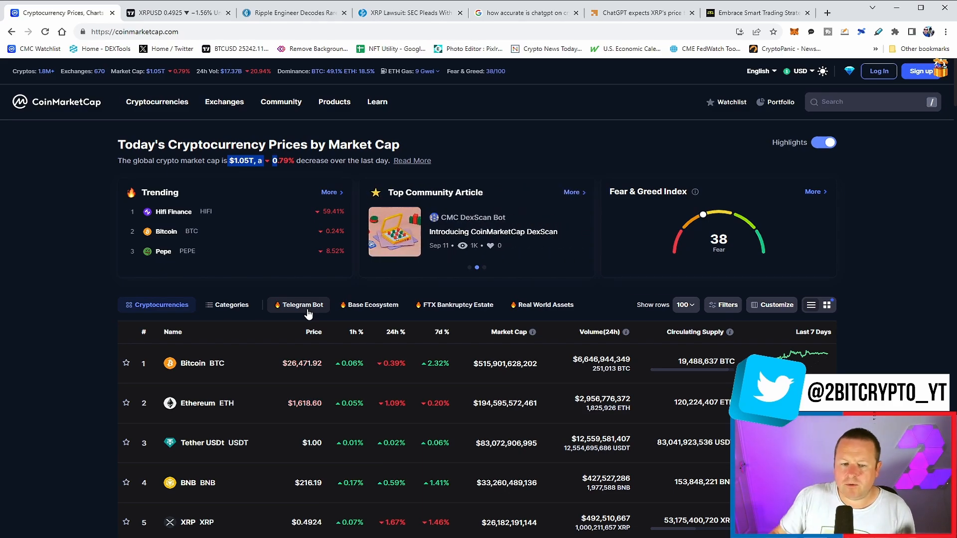
- Scroll the market-cap rankings past XRP down to Polkadot, Polygon and Litecoin
scroll(down, 3)
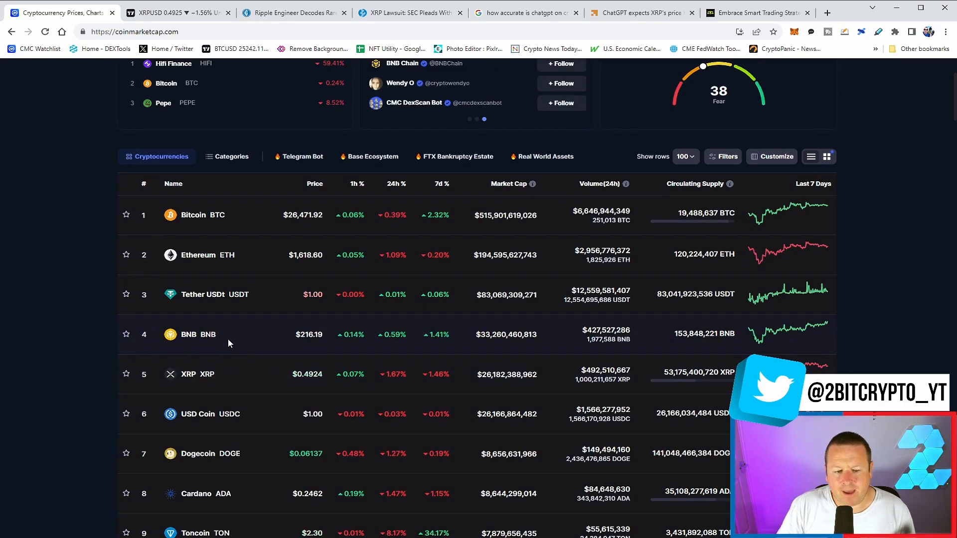
scroll(down, 3)
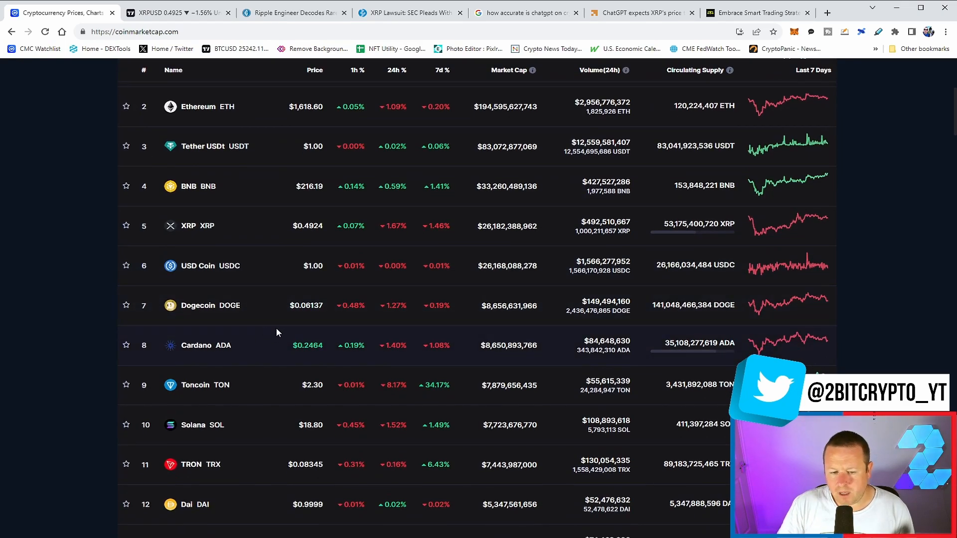
scroll(down, 3)
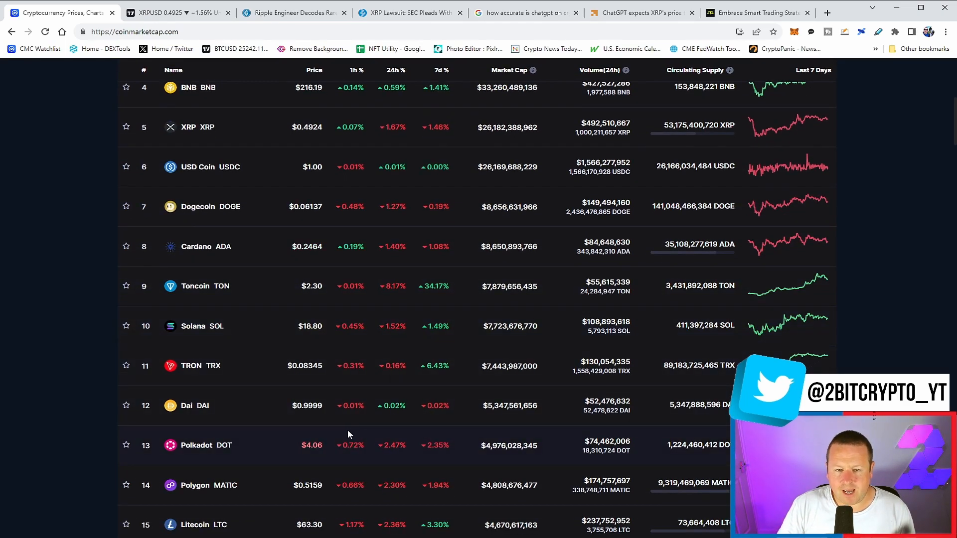